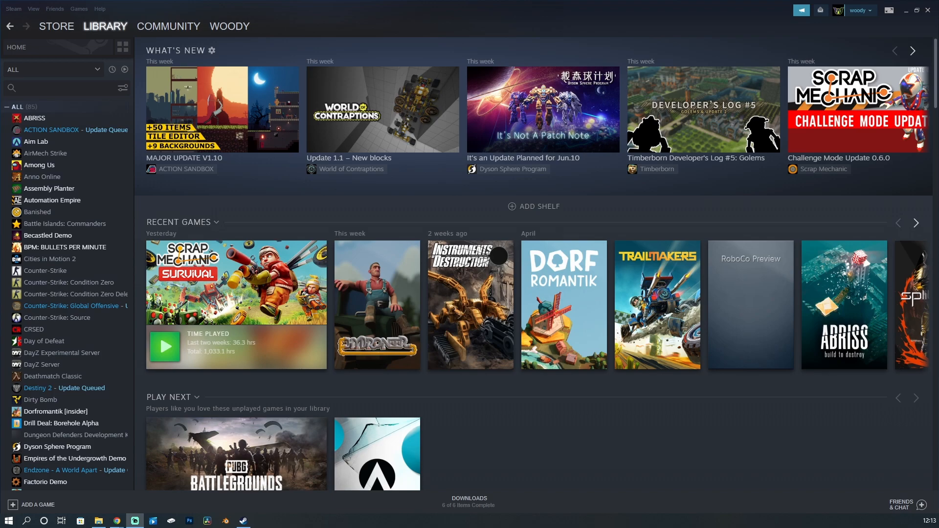
# - Navigate from Scrap Mechanic in the Library to its Workshop page
pyautogui.scroll(-3)
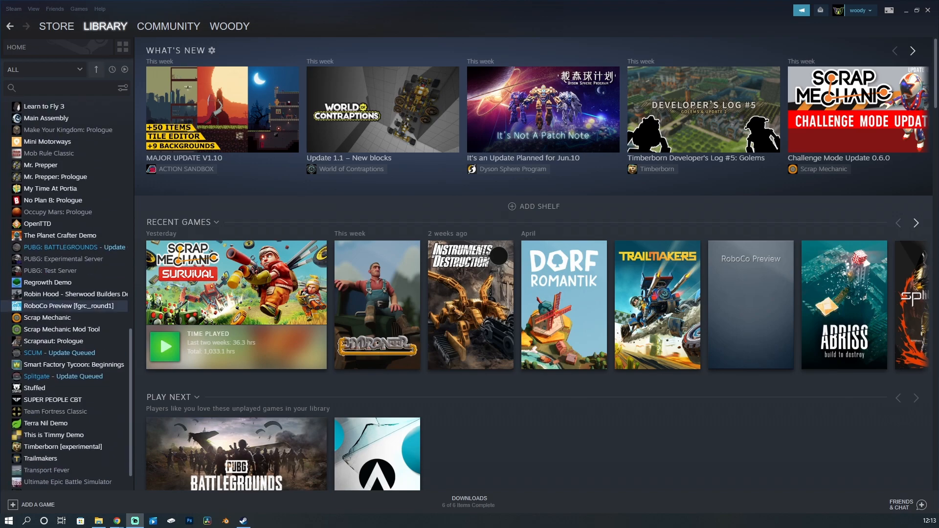
pyautogui.click(47, 317)
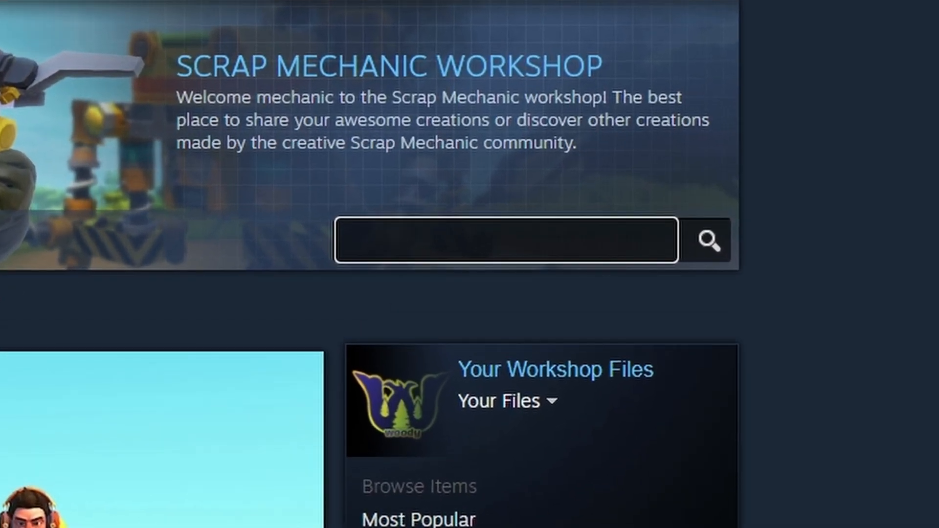
# - Search the Workshop for 'Fant mod - sur' to find the Survival Features item
pyautogui.write('Fant mod - sur')
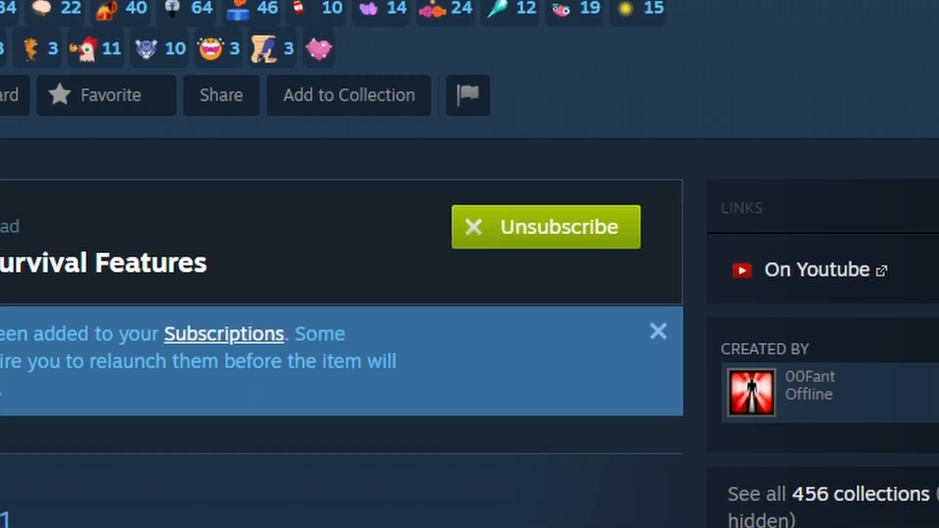
pyautogui.click(545, 226)
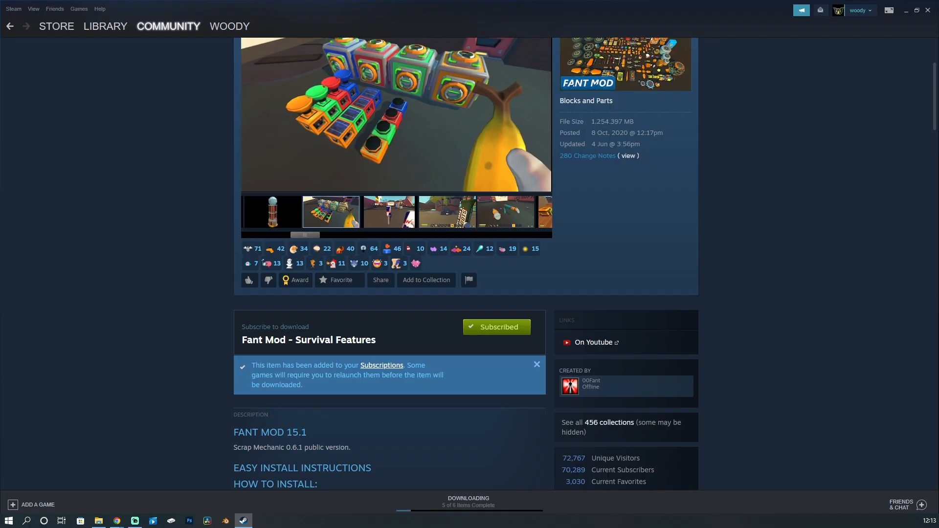
pyautogui.scroll(-3)
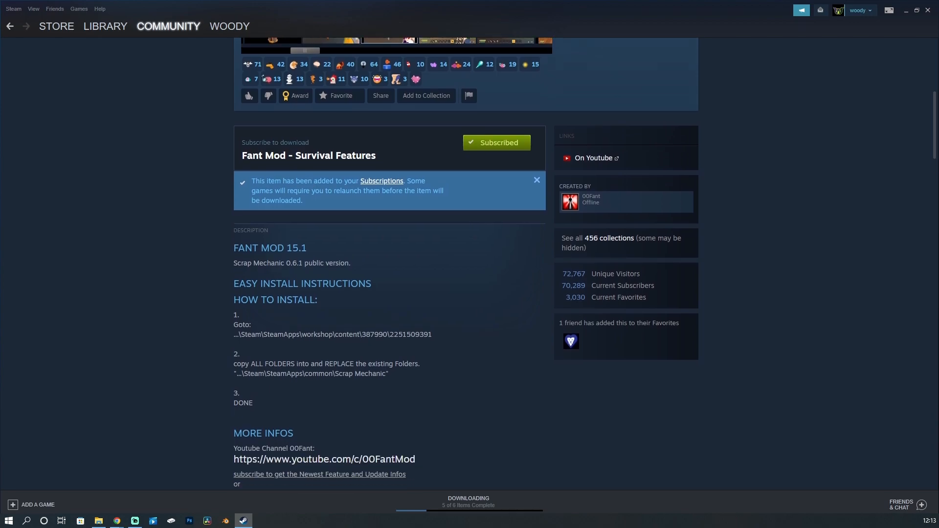
pyautogui.scroll(-3)
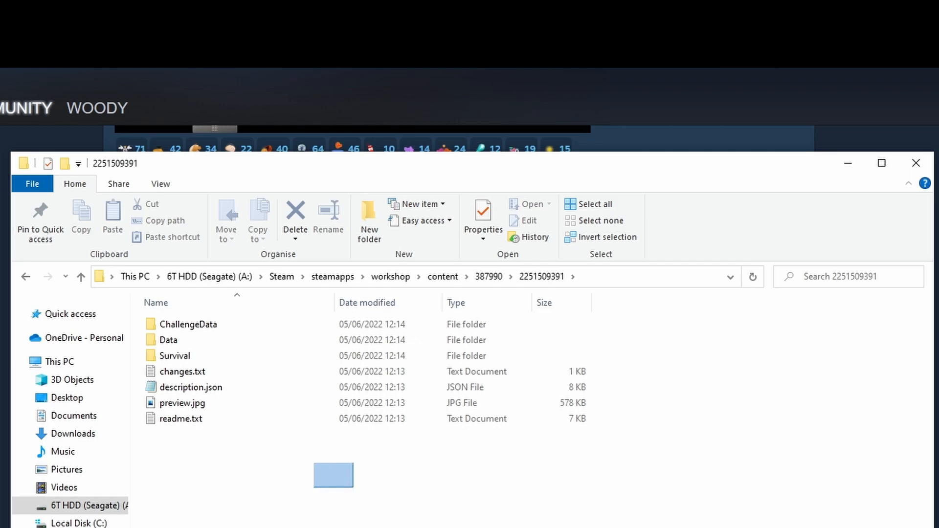
pyautogui.press('ctrl+a')
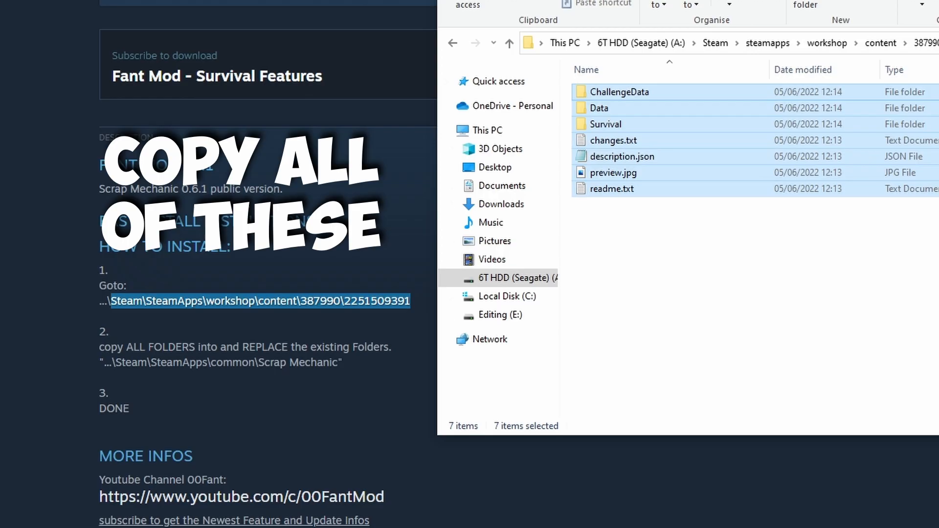
pyautogui.rightClick(622, 157)
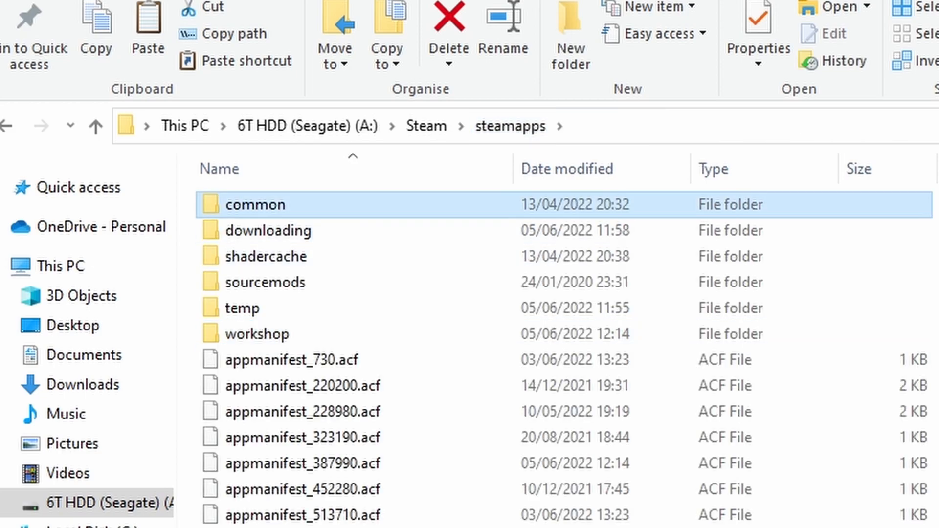
# - Enter the common folder and scroll toward the Scrap Mechanic install folder
pyautogui.doubleClick(257, 204)
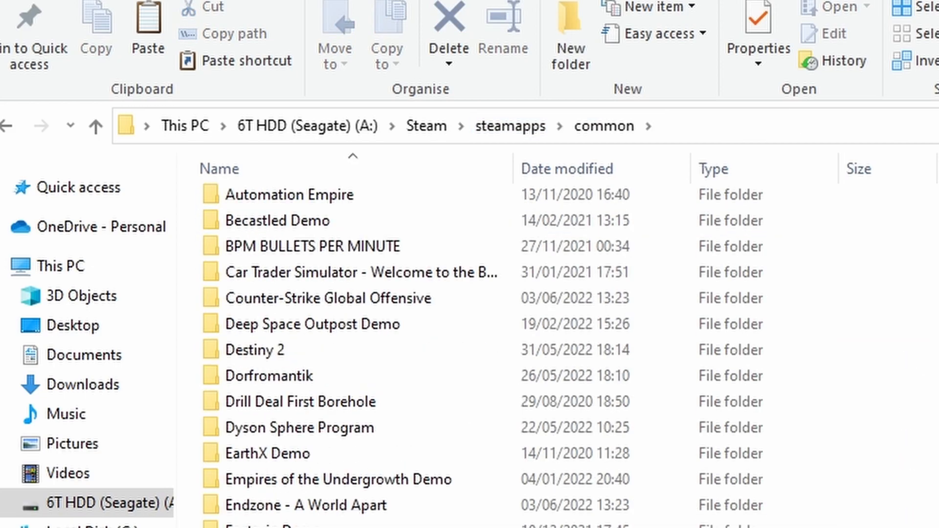
pyautogui.scroll(-3)
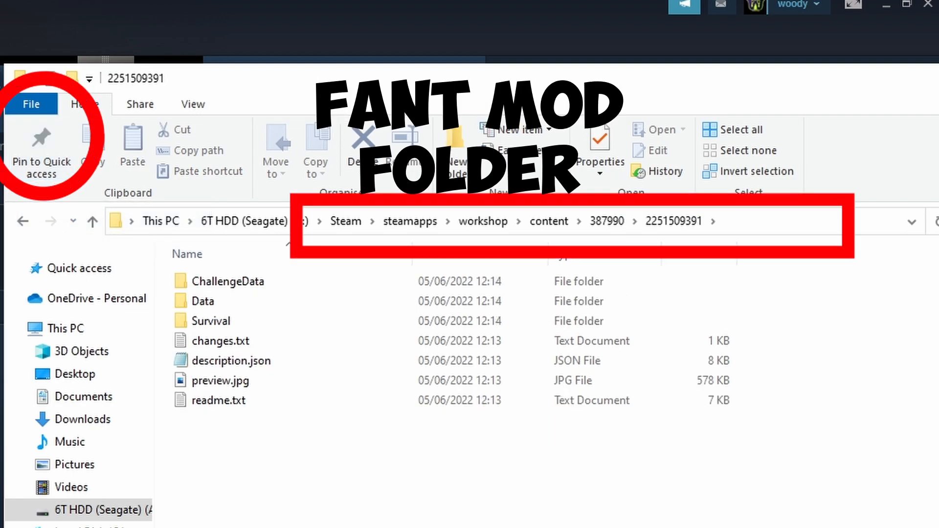
pyautogui.click(15, 268)
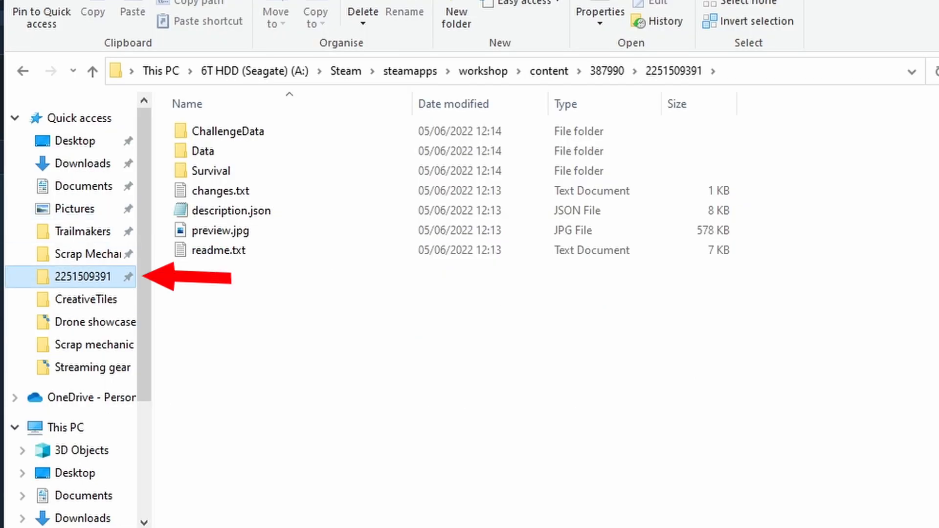
pyautogui.click(87, 254)
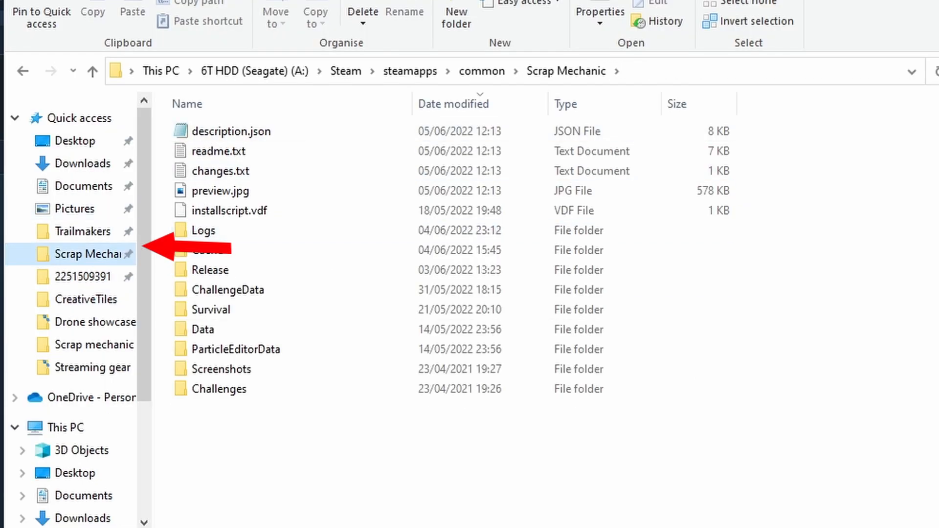
pyautogui.click(84, 276)
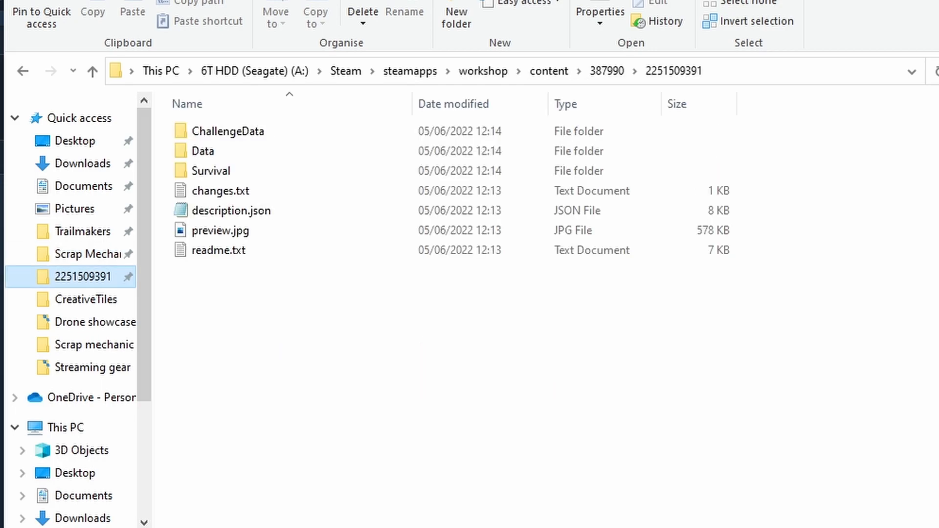
pyautogui.click(85, 254)
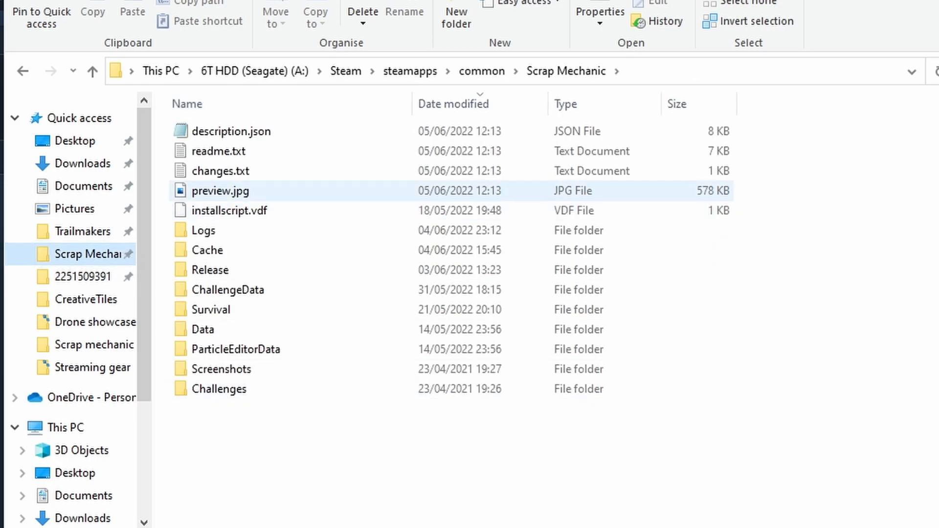